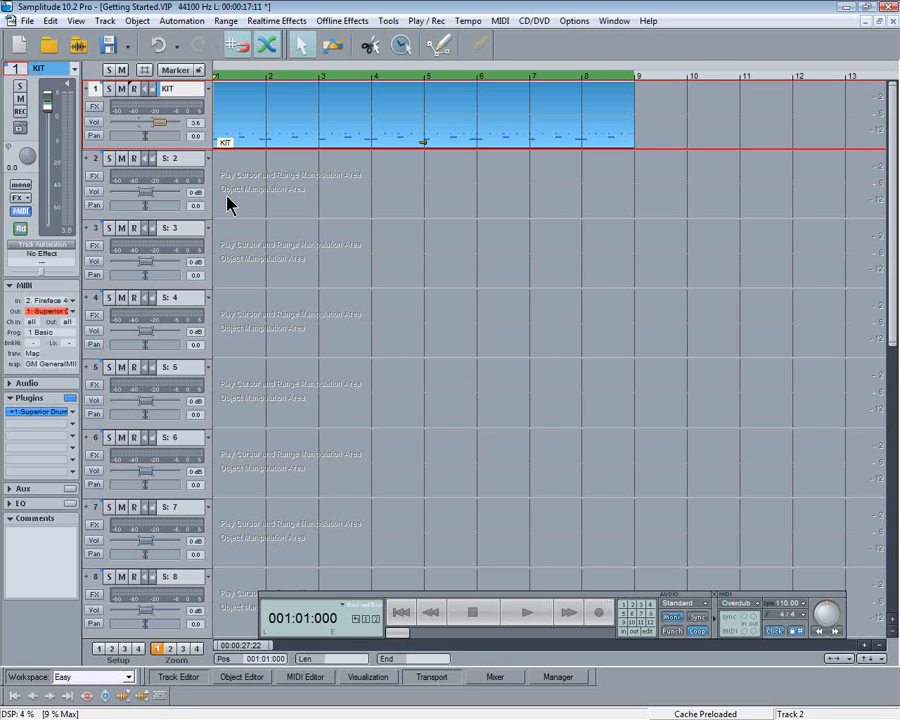
Step: Select track 2 and arm it for recording
{"action": "left_click", "coordinate": [170, 158]}
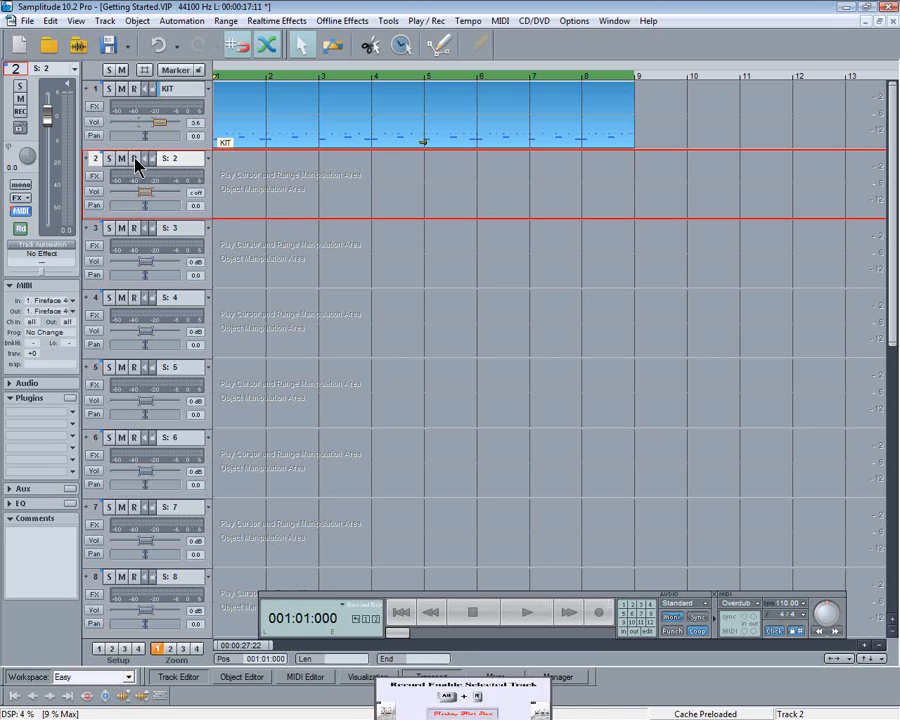
{"action": "left_click", "coordinate": [134, 158]}
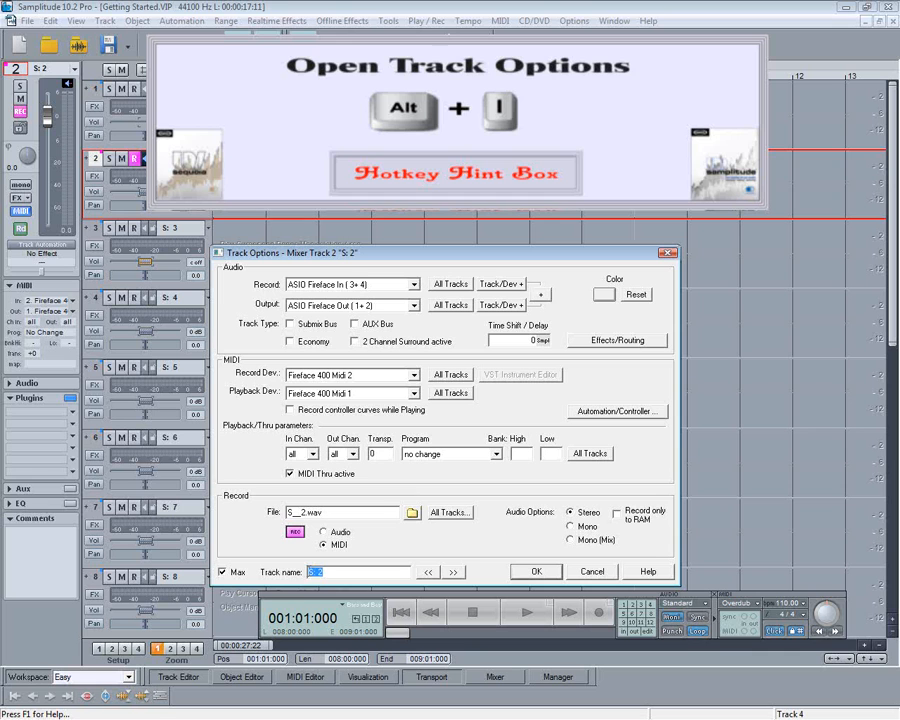
Step: Name track 2 'Zebra' and assign it a track colour
{"action": "type", "text": "2"}
{"action": "type", "text": "Zebra"}
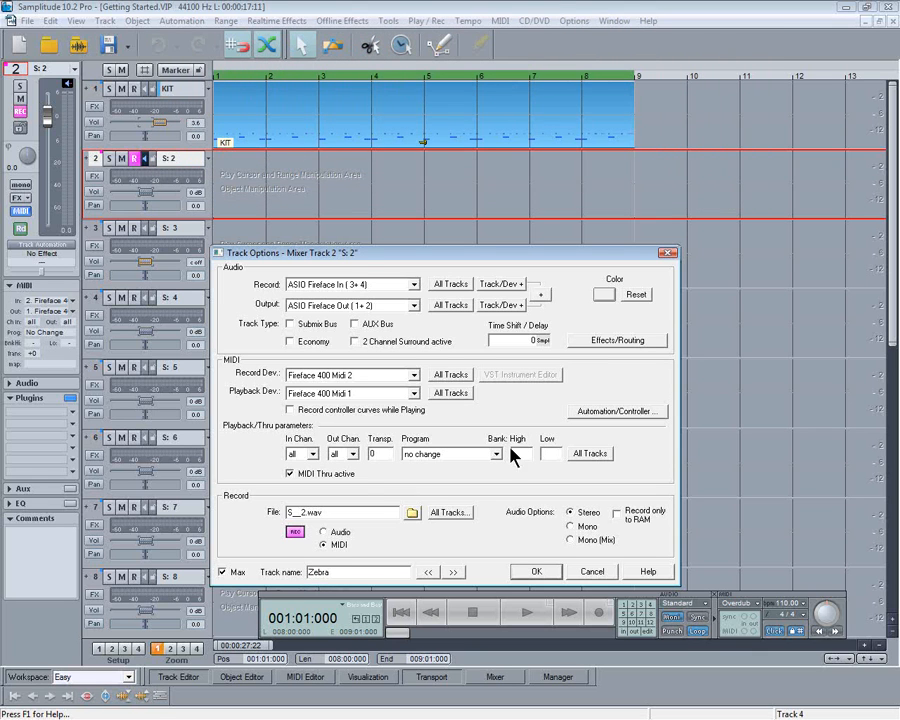
{"action": "left_click", "coordinate": [603, 293]}
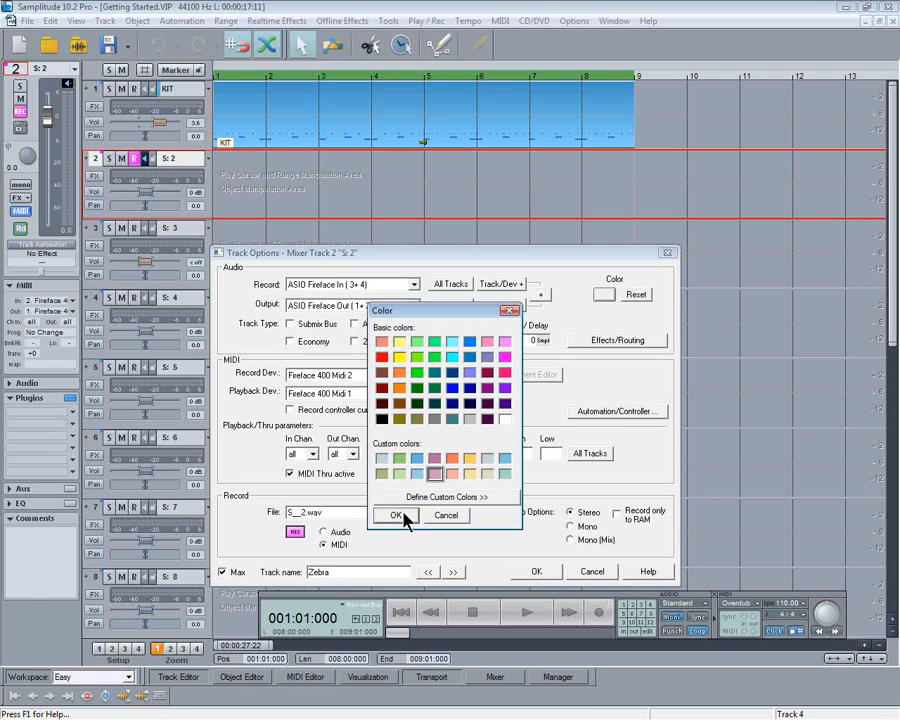
{"action": "left_click", "coordinate": [396, 514]}
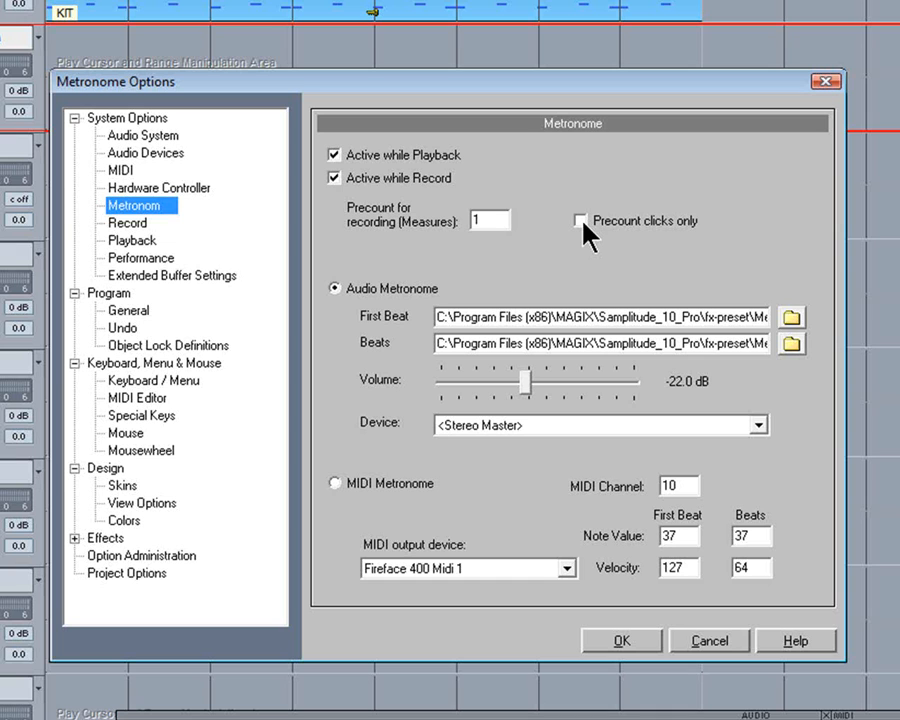
Step: Set the metronome to precount clicks only and confirm
{"action": "left_click", "coordinate": [581, 221]}
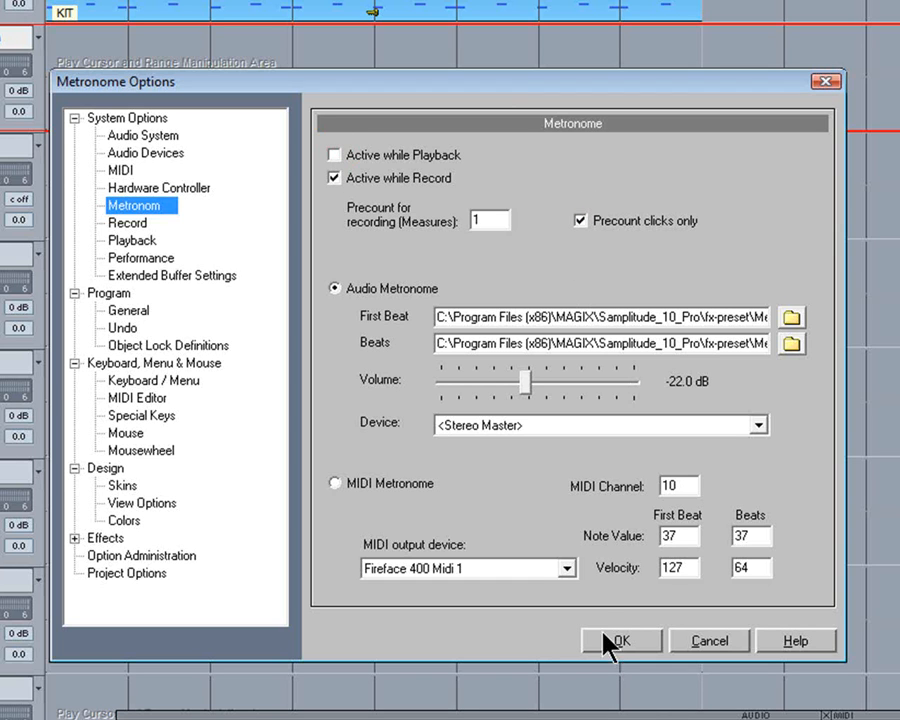
{"action": "left_click", "coordinate": [621, 641]}
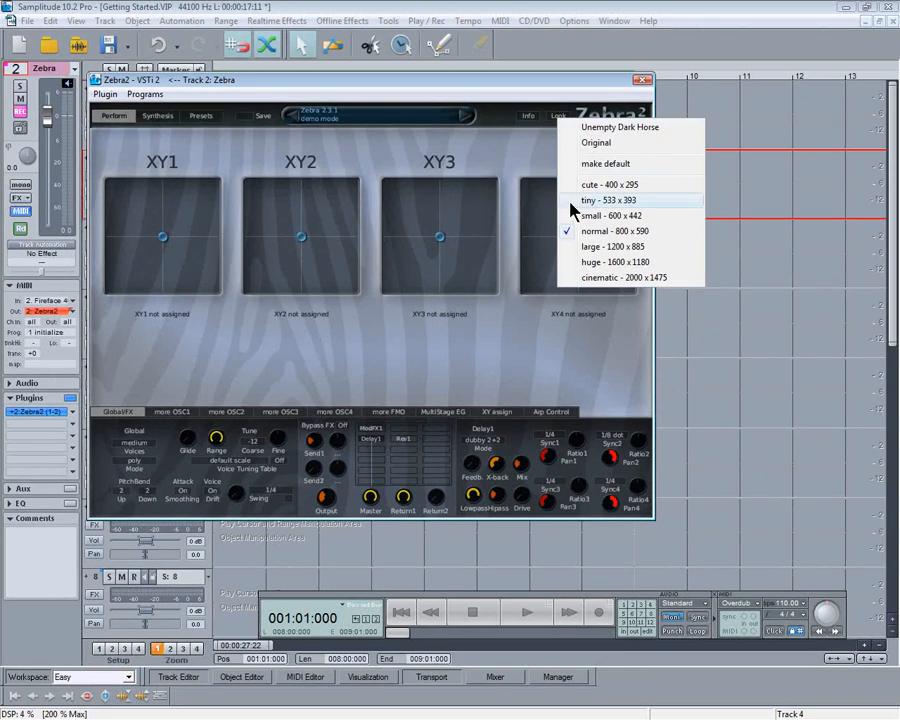
Step: Shrink the Zebra2 instrument window to a smaller size
{"action": "left_click", "coordinate": [609, 215]}
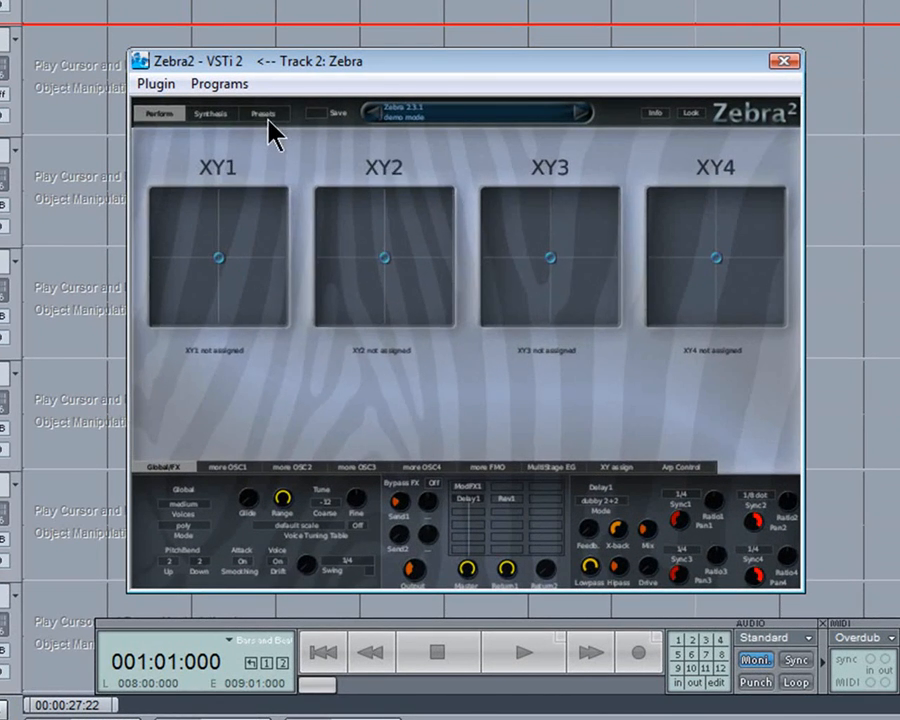
Step: Browse Zebra2's preset library into the Filters category for HS Outer Temple
{"action": "left_click", "coordinate": [263, 113]}
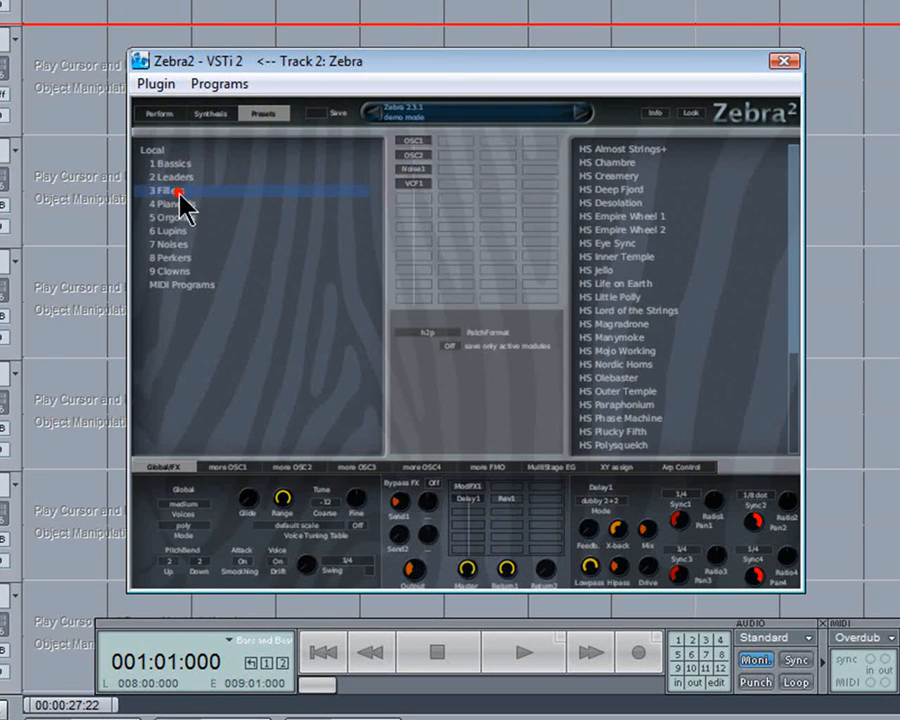
{"action": "left_click", "coordinate": [617, 391]}
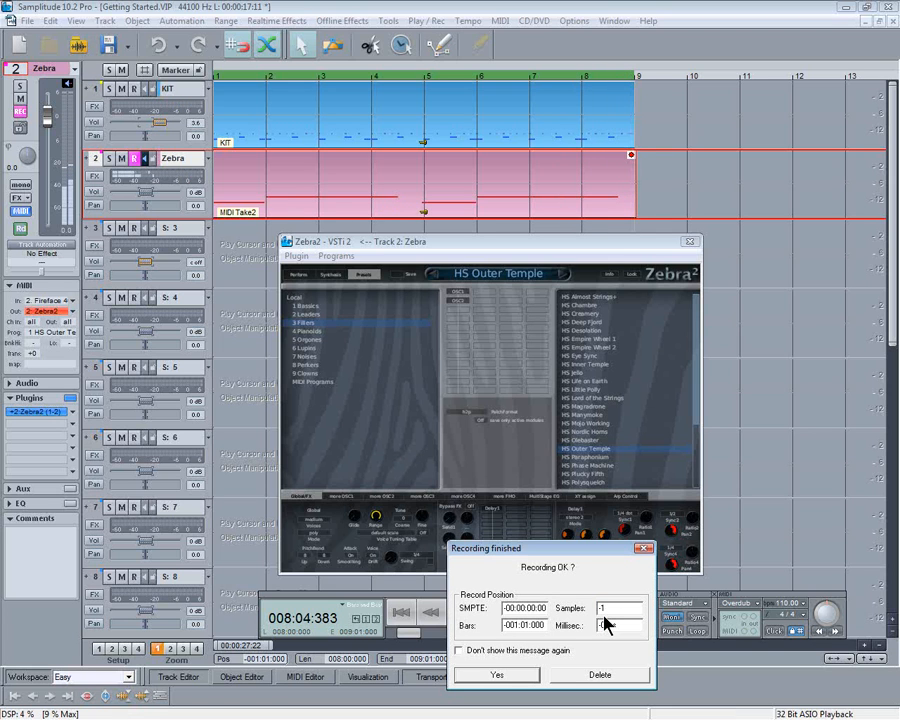
Step: Confirm Yes to keep the recorded MIDI take on track 2
{"action": "left_click", "coordinate": [496, 674]}
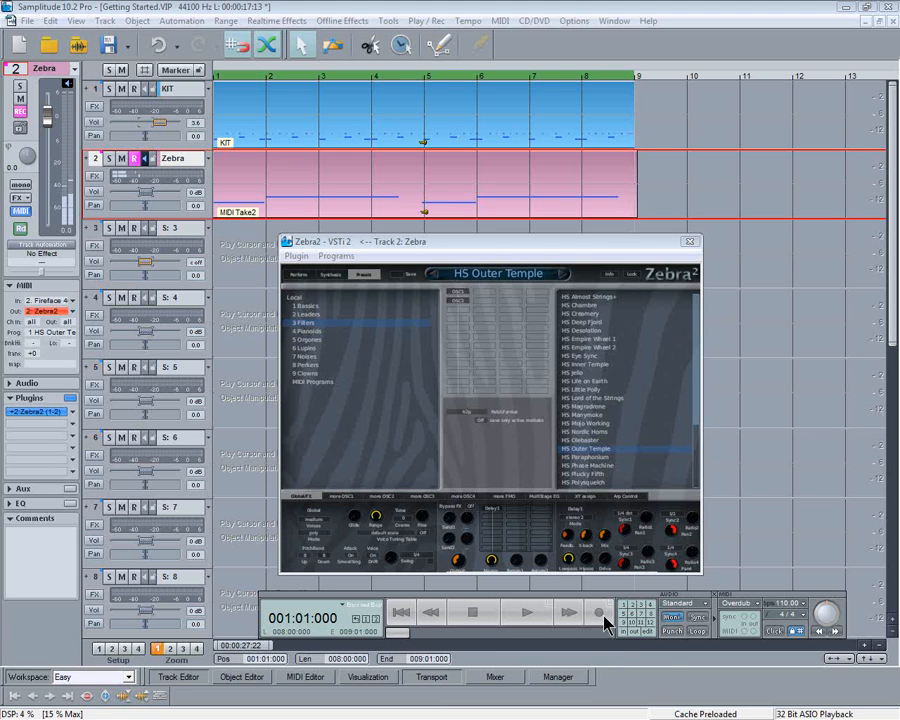